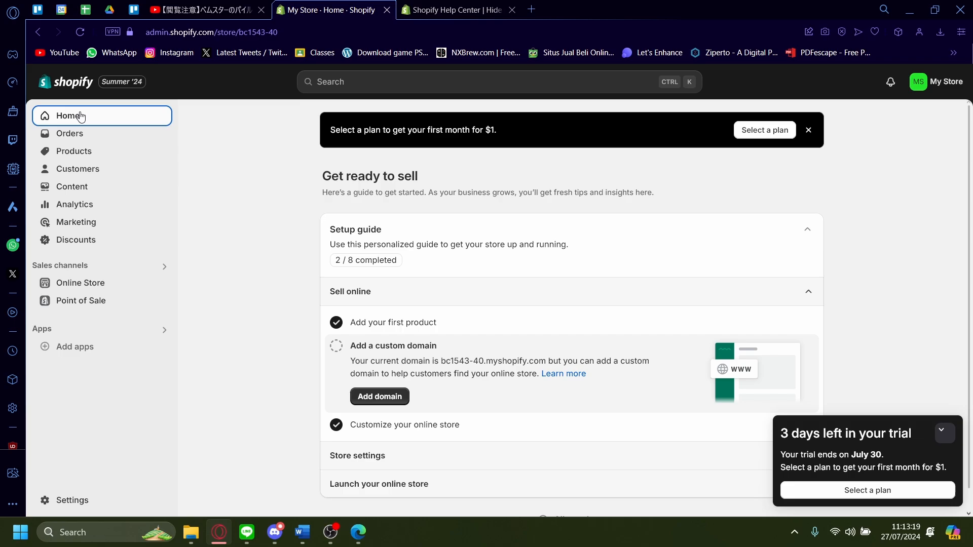
mouse_move(241, 277)
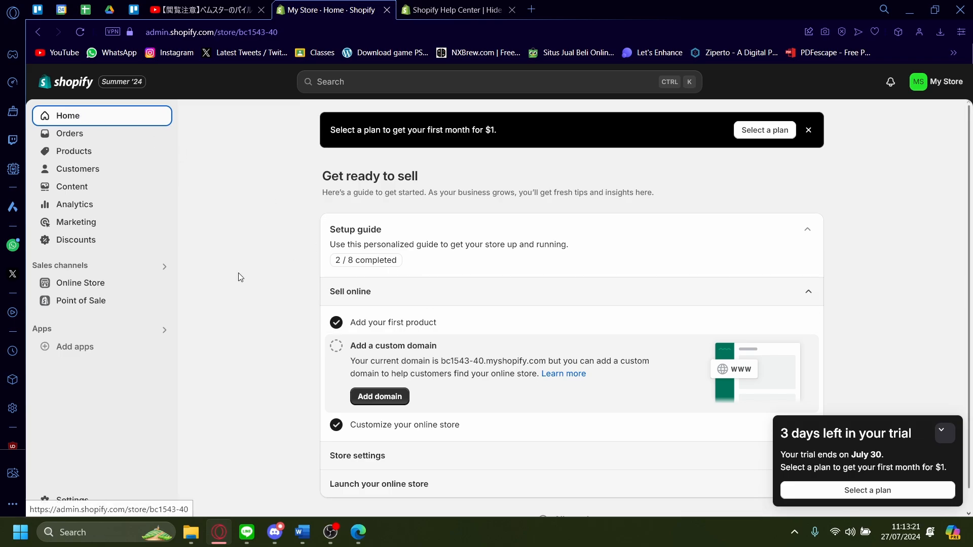
mouse_move(50, 507)
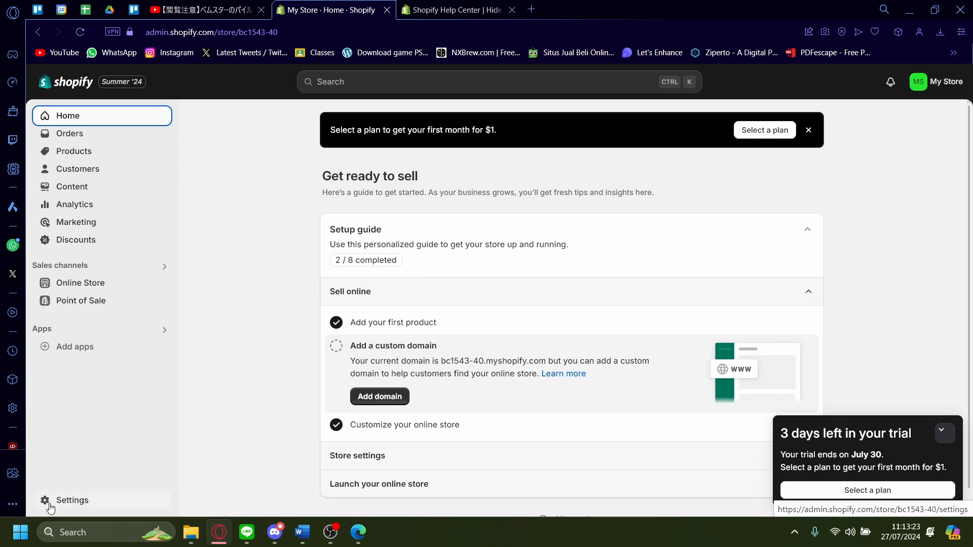
Reach the Currency display options under Store defaults in the general settings
left_click(72, 500)
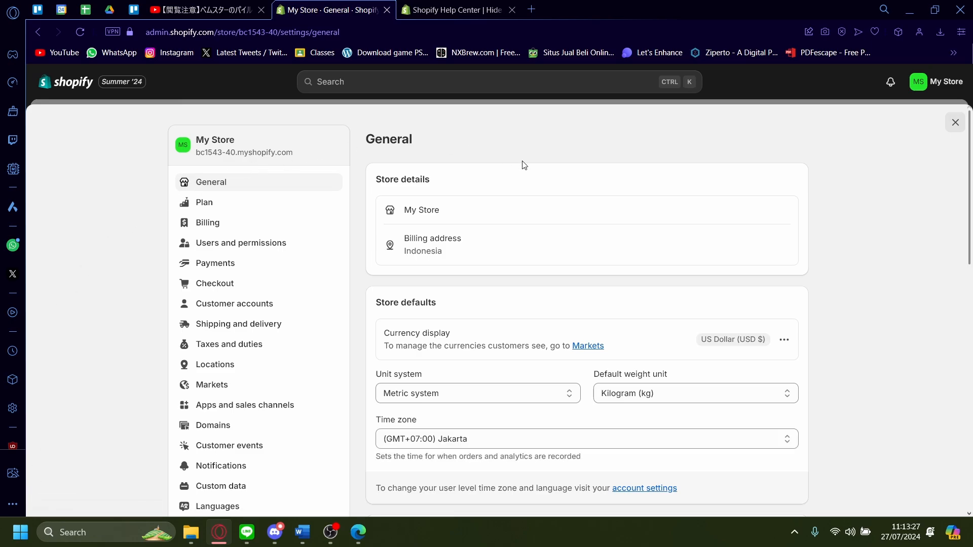
scroll("down", 3)
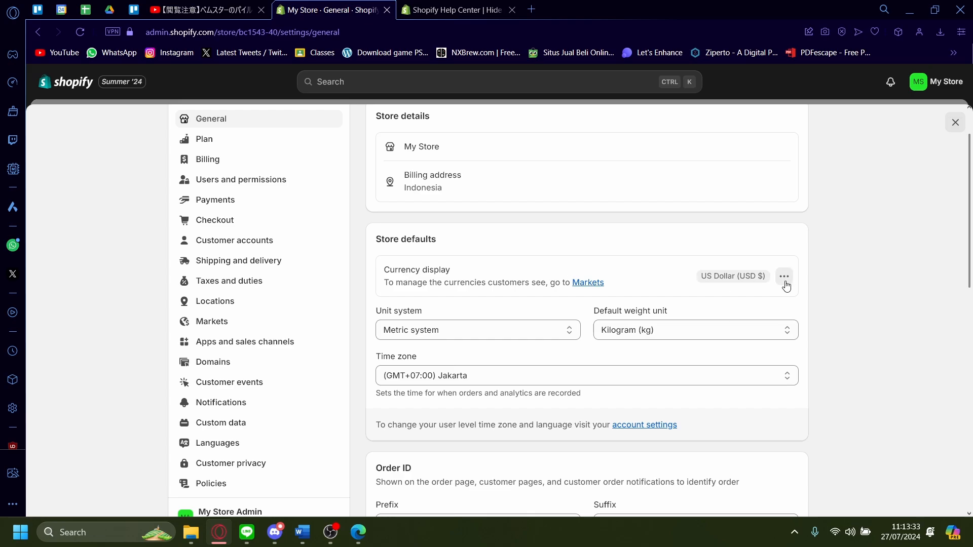
left_click(783, 276)
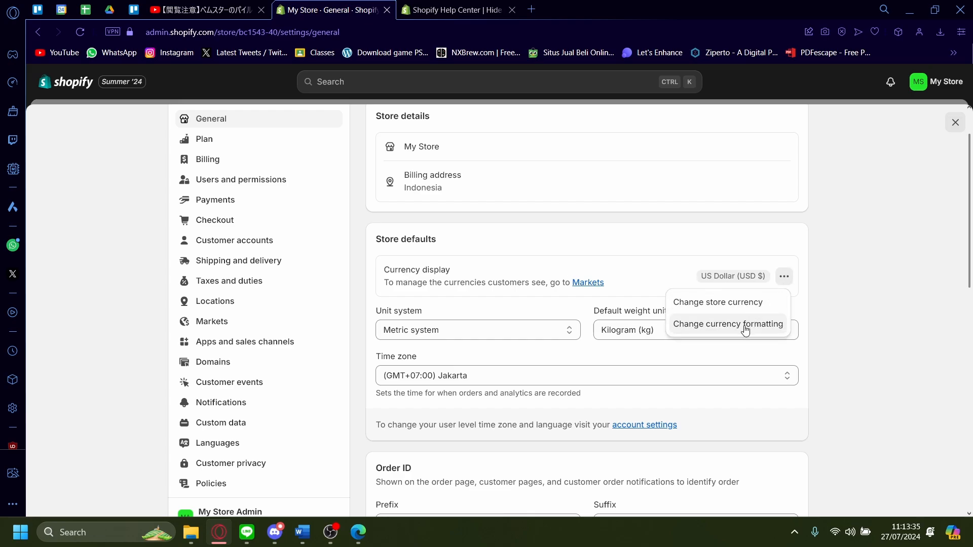
Begin editing the HTML with currency field in the Change currency formatting dialog
left_click(727, 325)
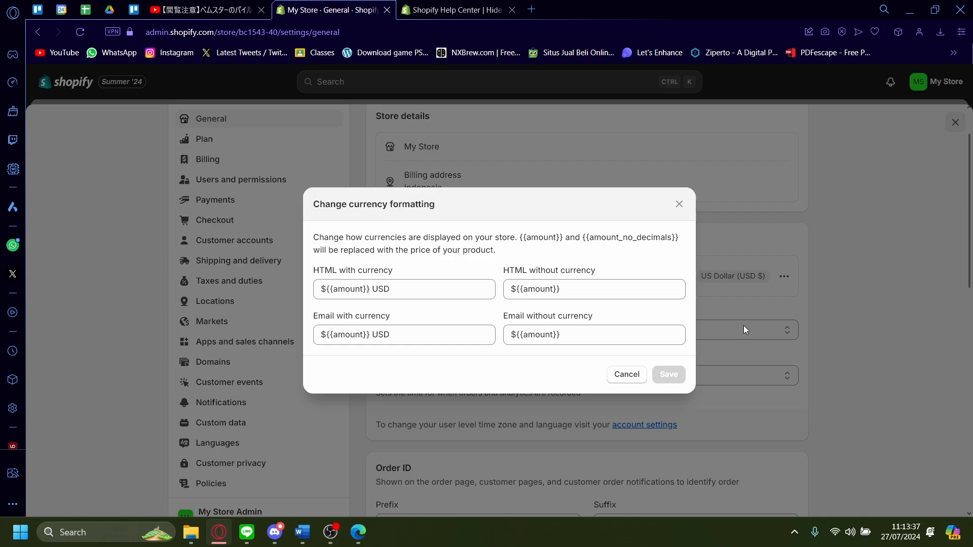
mouse_move(311, 275)
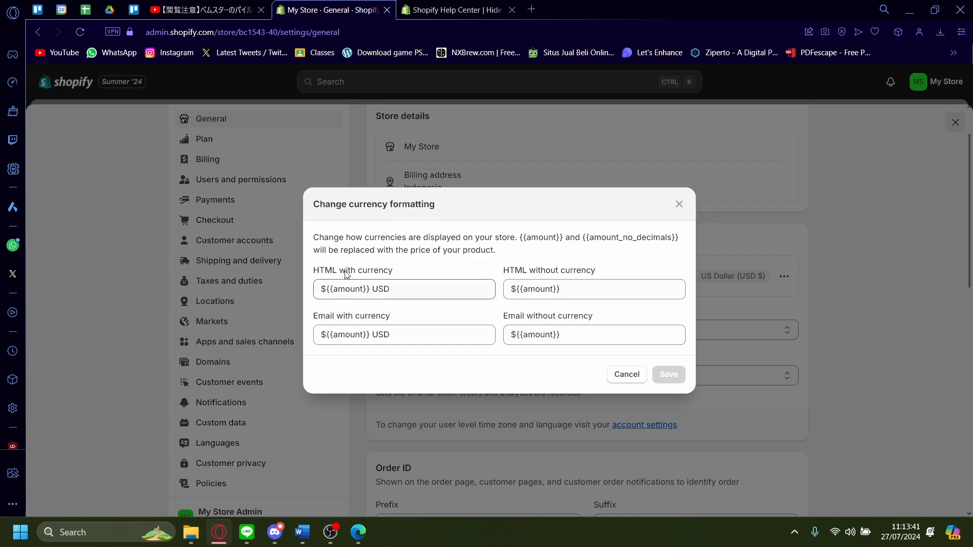
mouse_move(597, 281)
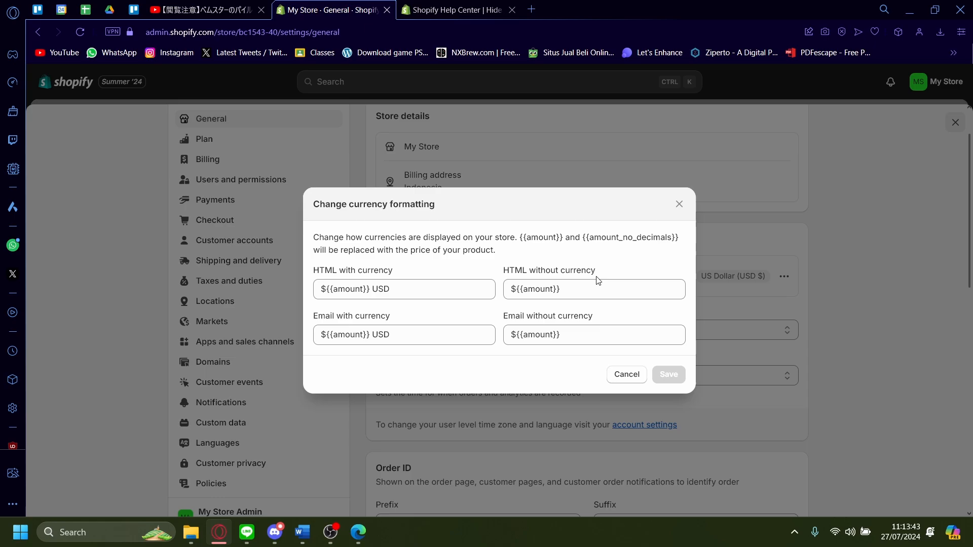
left_click(403, 288)
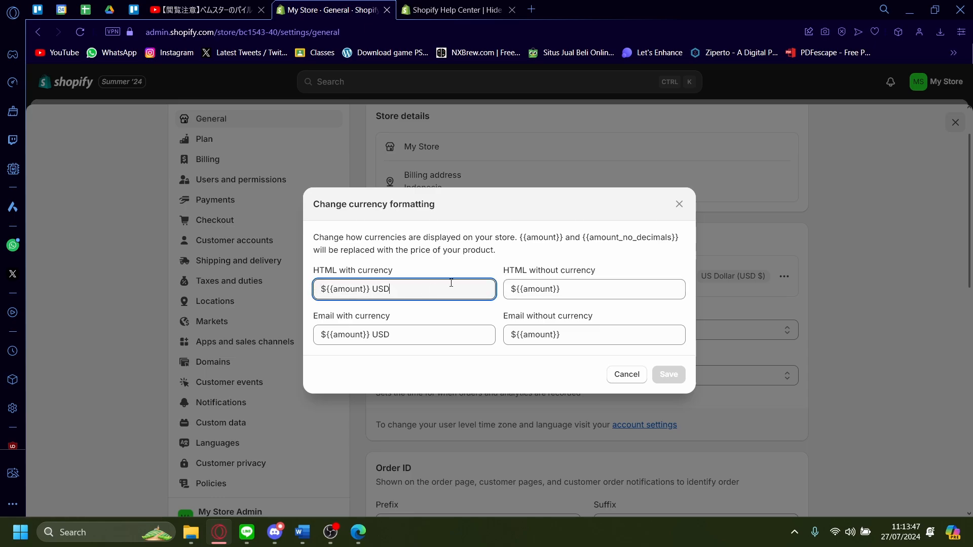
Copy <span class=hidden> from the Help Center article and paste it at the start of HTML with currency
left_click(453, 9)
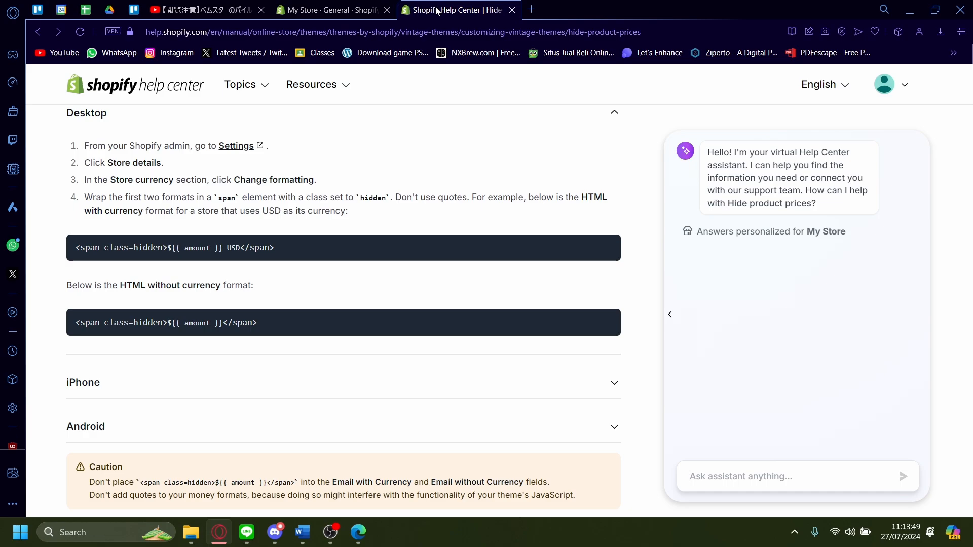
mouse_move(392, 48)
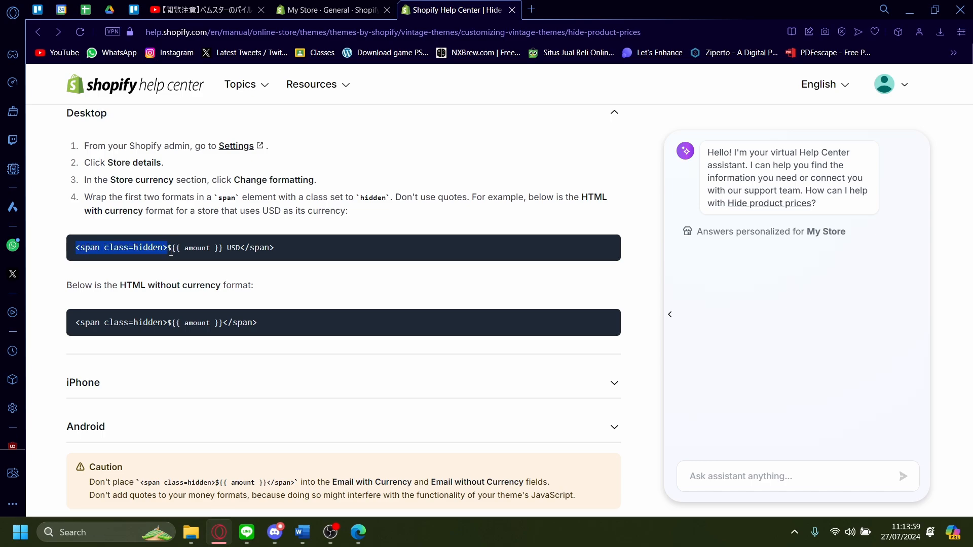
right_click(170, 252)
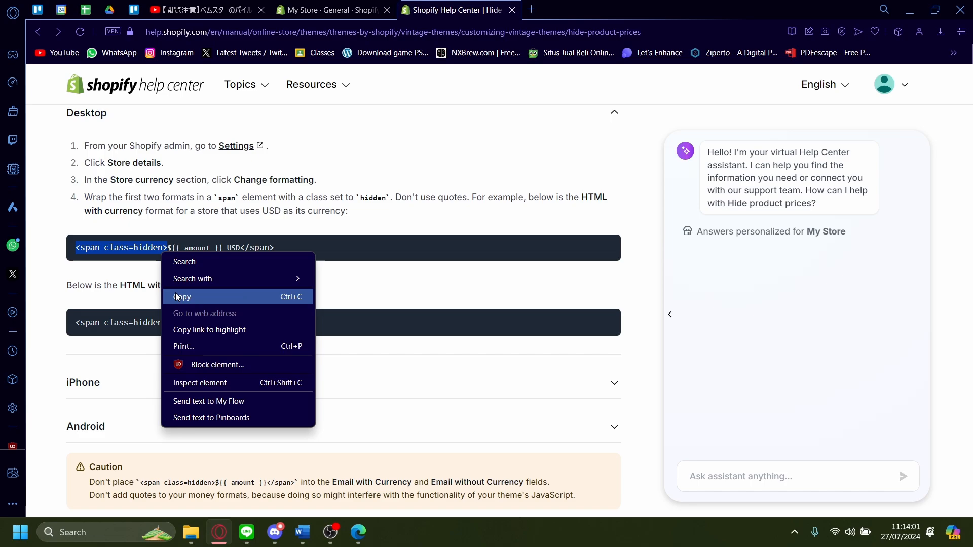
left_click(328, 10)
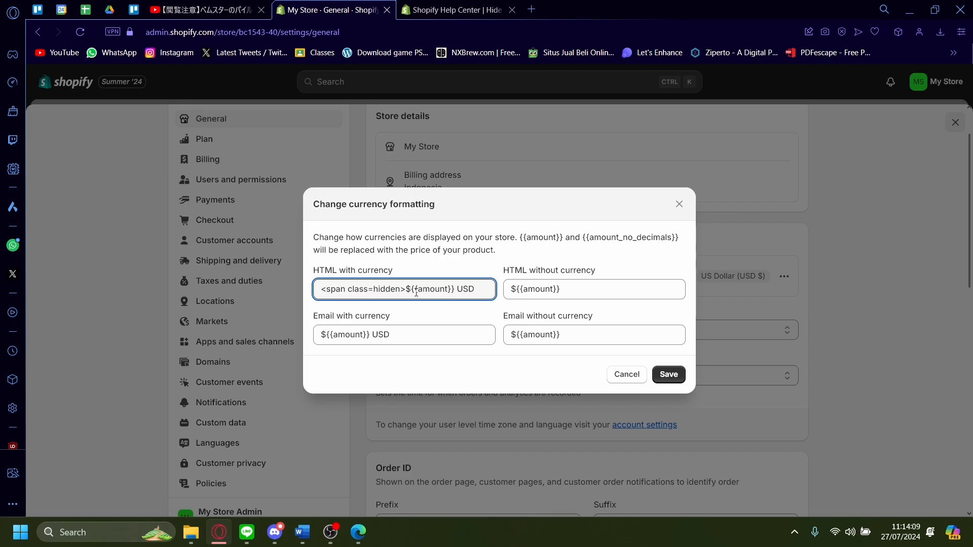
Add the closing </span> after USD so the HTML with currency format is fully wrapped
left_click(457, 9)
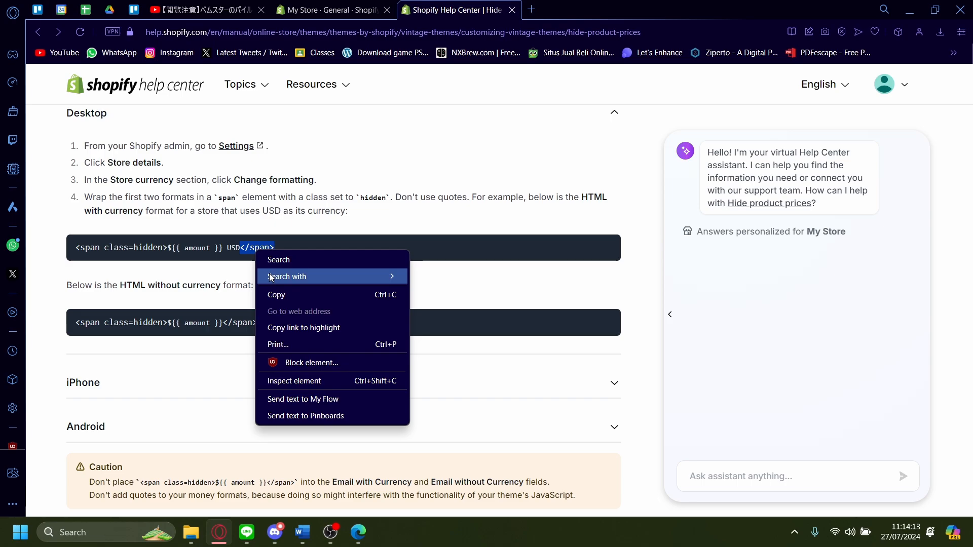
left_click(333, 10)
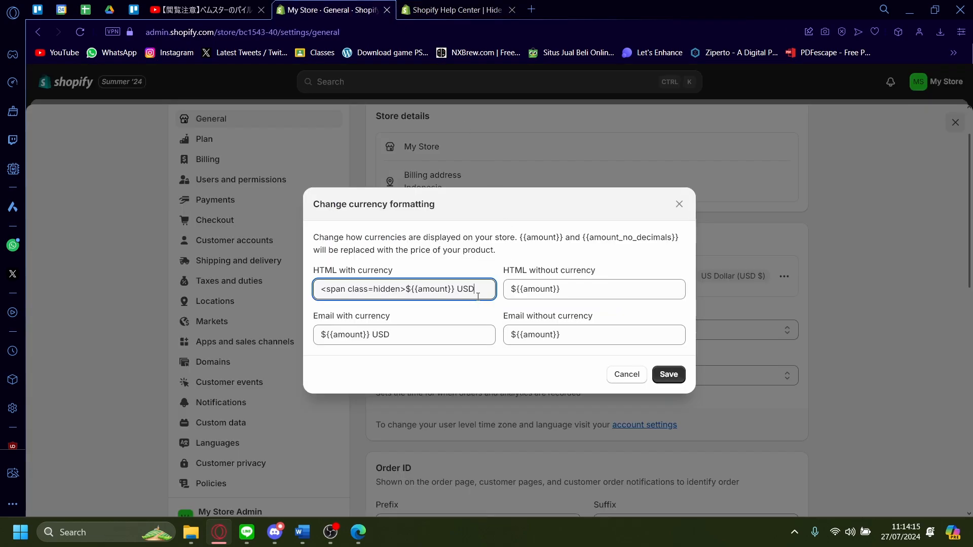
type("</span>")
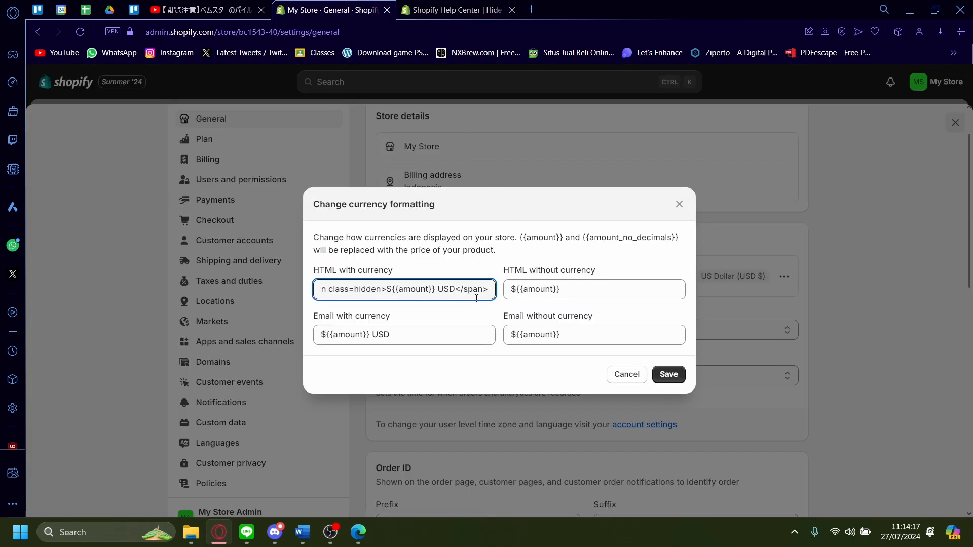
double_click(470, 289)
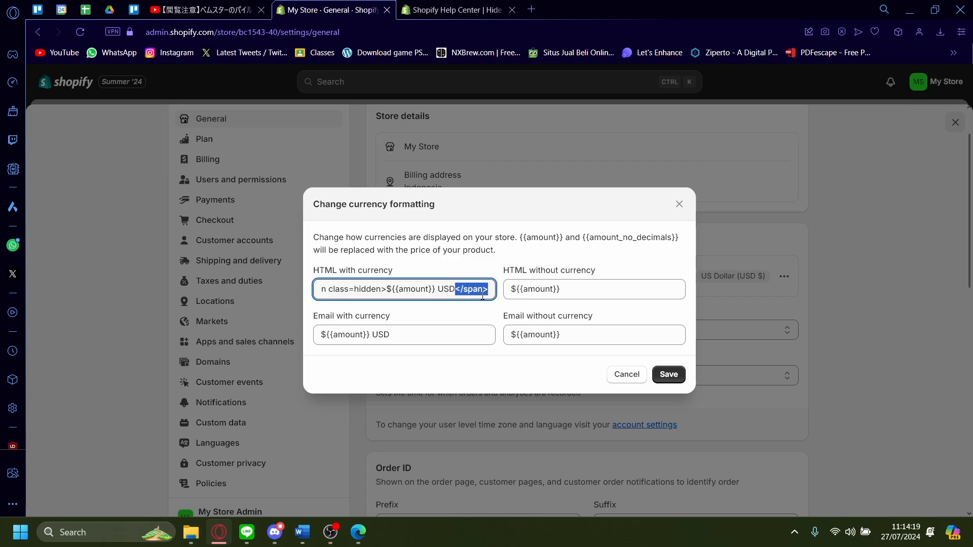
left_click(458, 9)
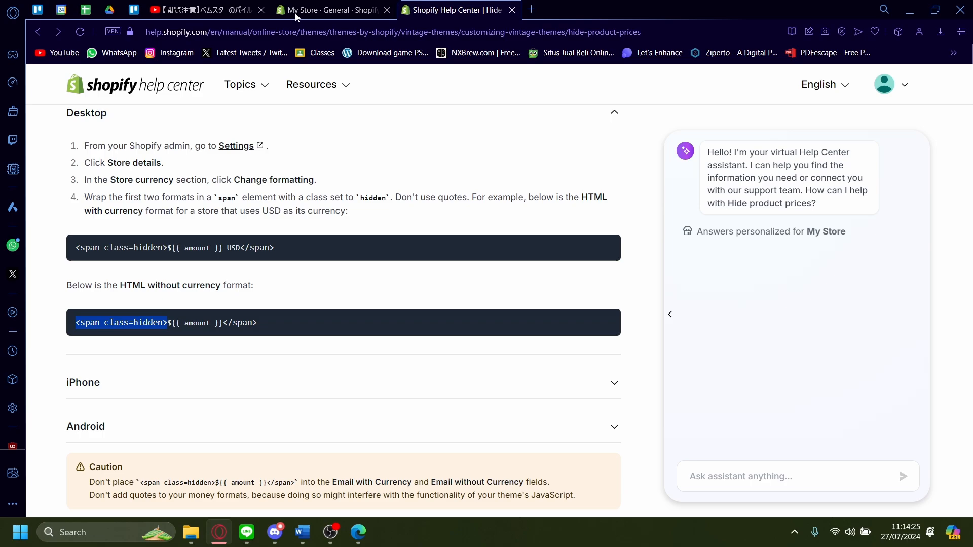
Wrap ${{amount}} in the HTML without currency field with <span class=hidden> and </span>
left_click(329, 10)
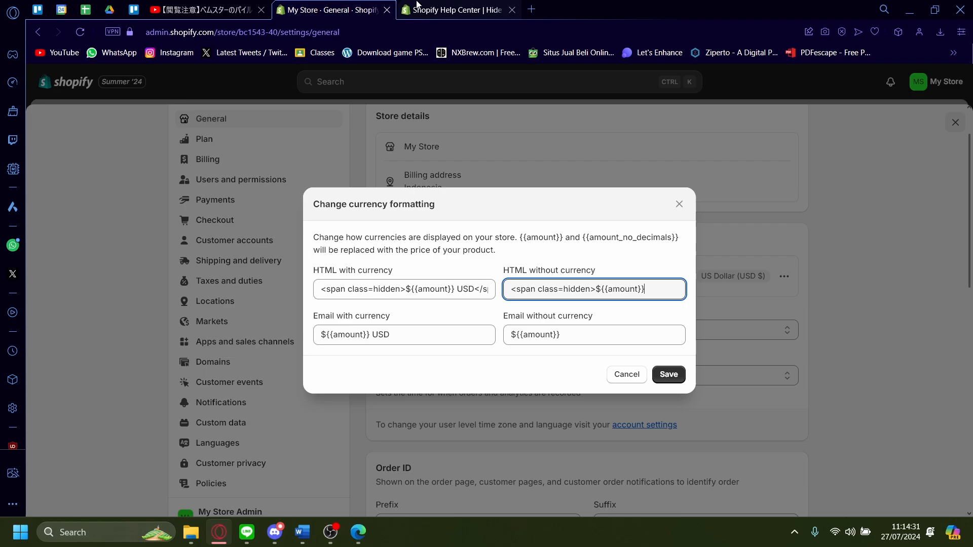
left_click(457, 9)
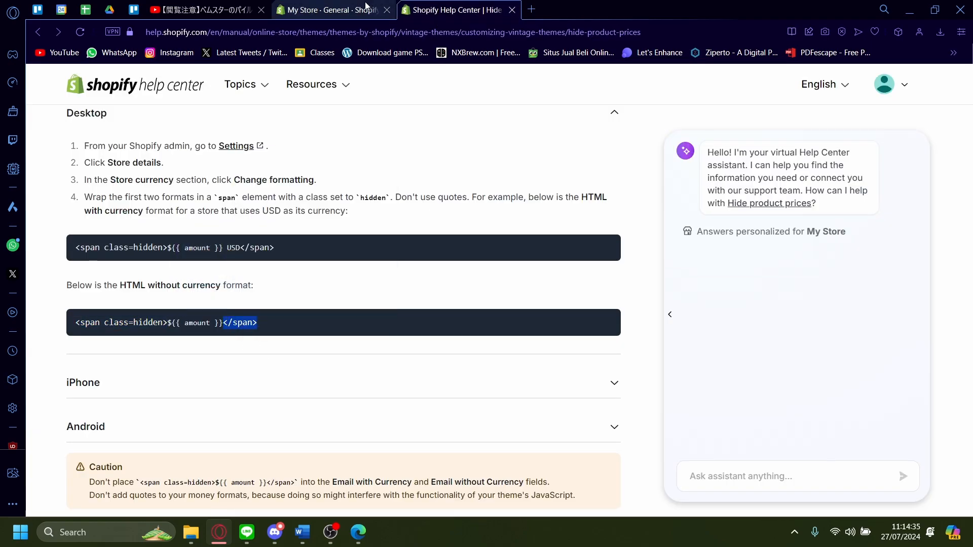
left_click(332, 10)
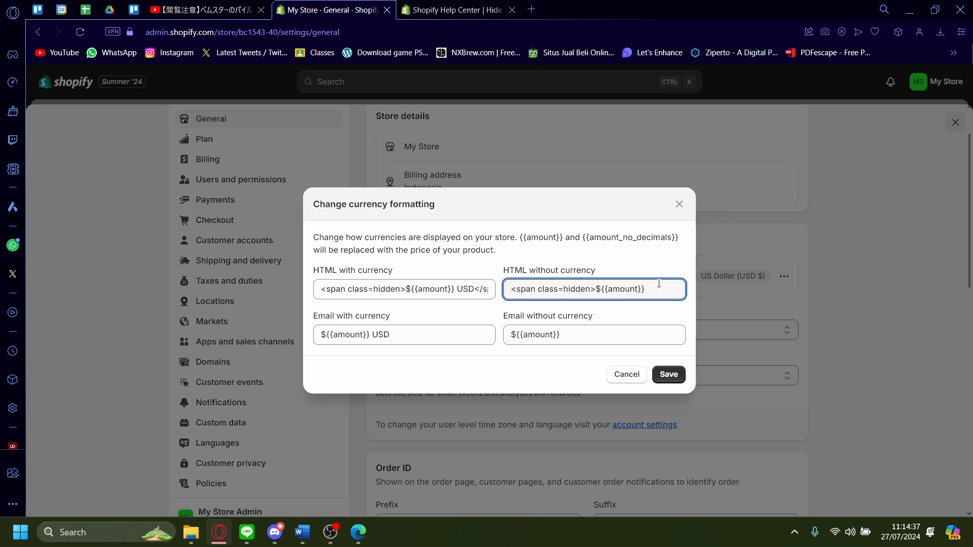
type("</span>")
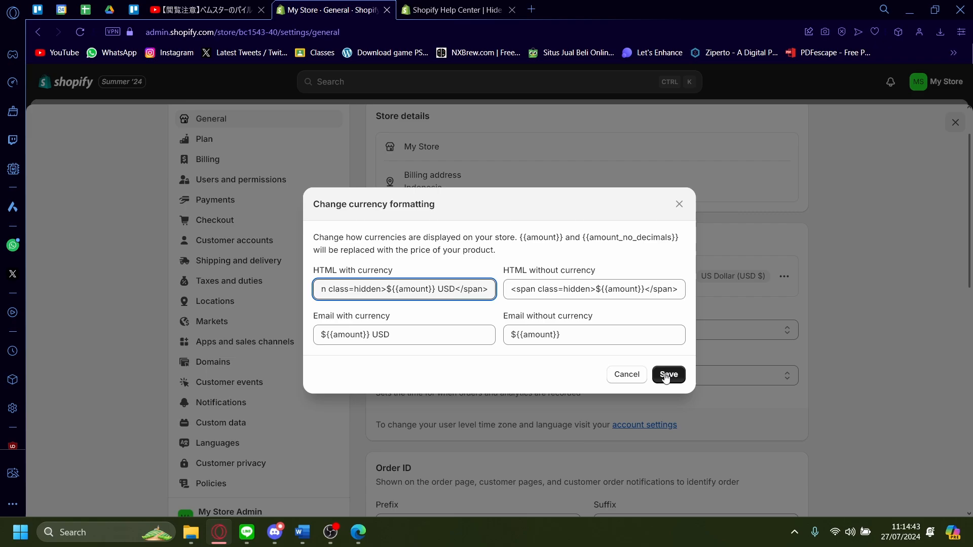
Save the currency formats and customise the Dawn theme from Online Store > Themes
left_click(668, 374)
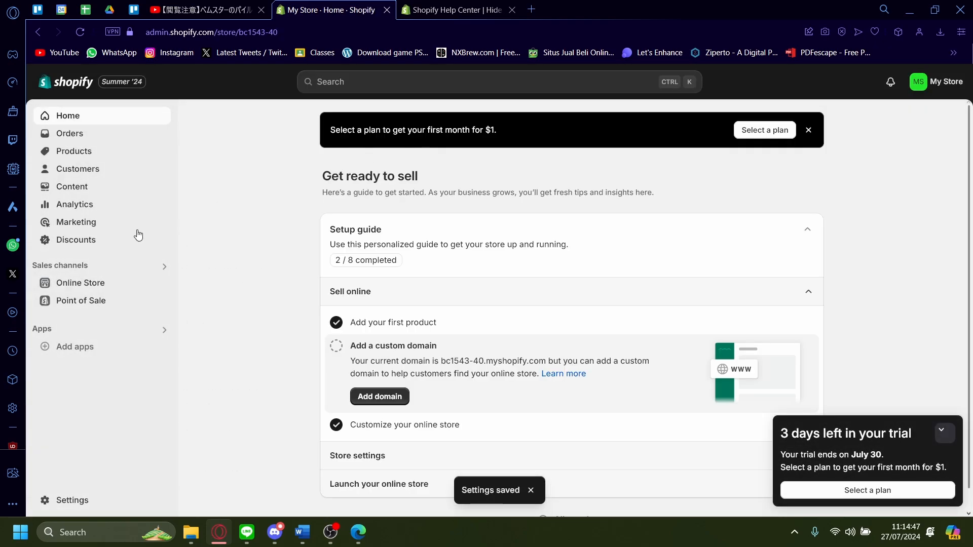
left_click(80, 283)
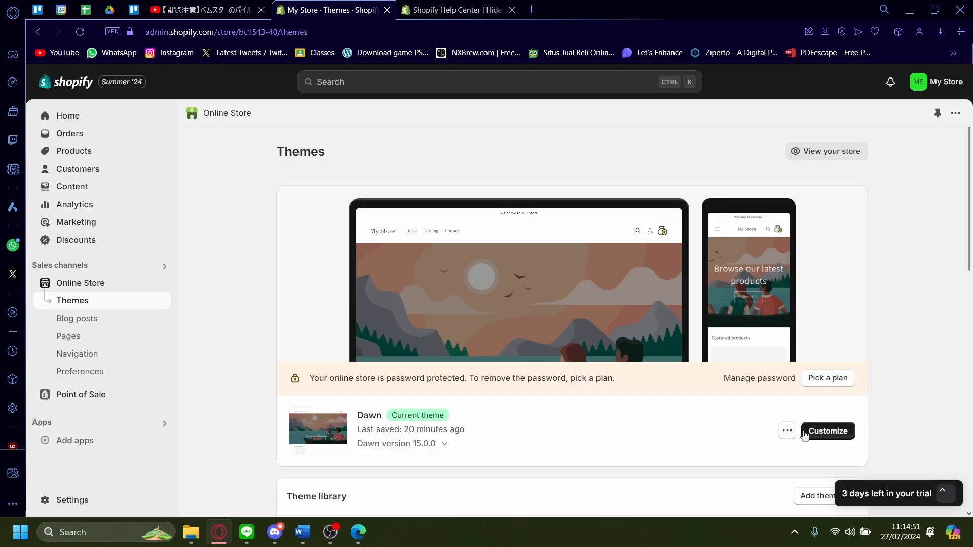
left_click(827, 431)
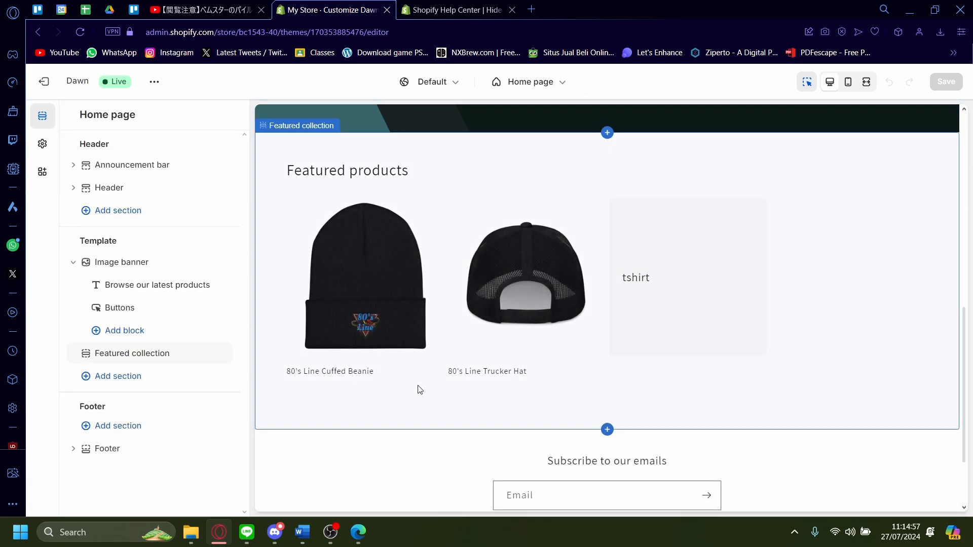
mouse_move(371, 303)
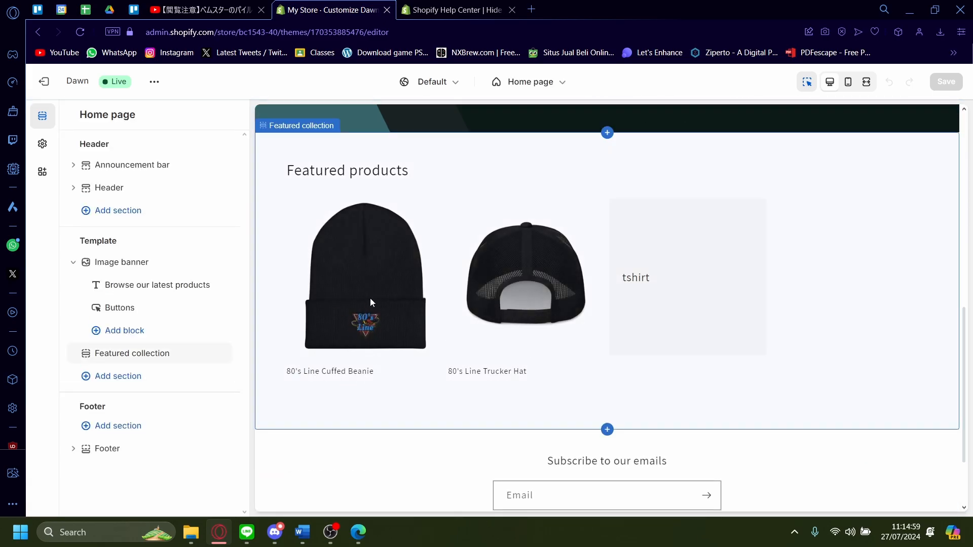